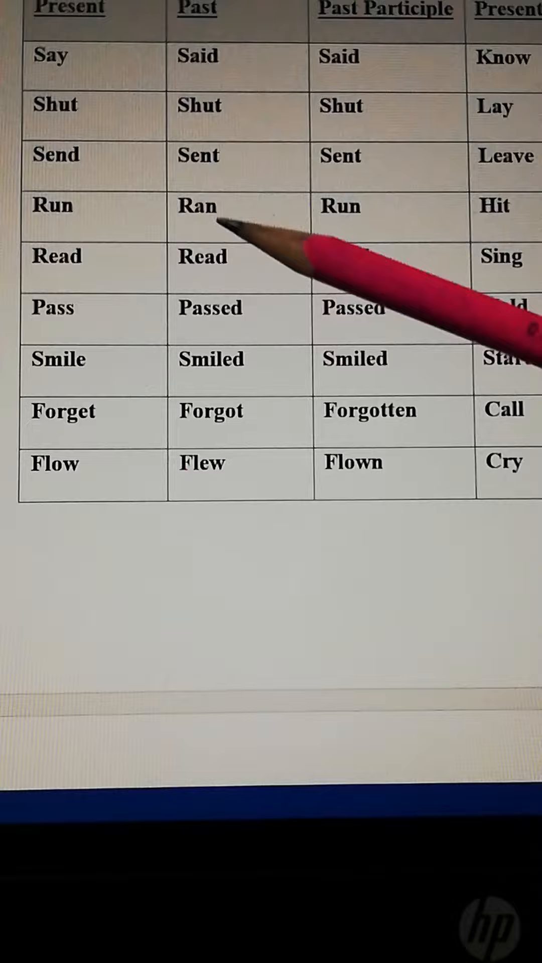
pyautogui.moveTo(369, 257)
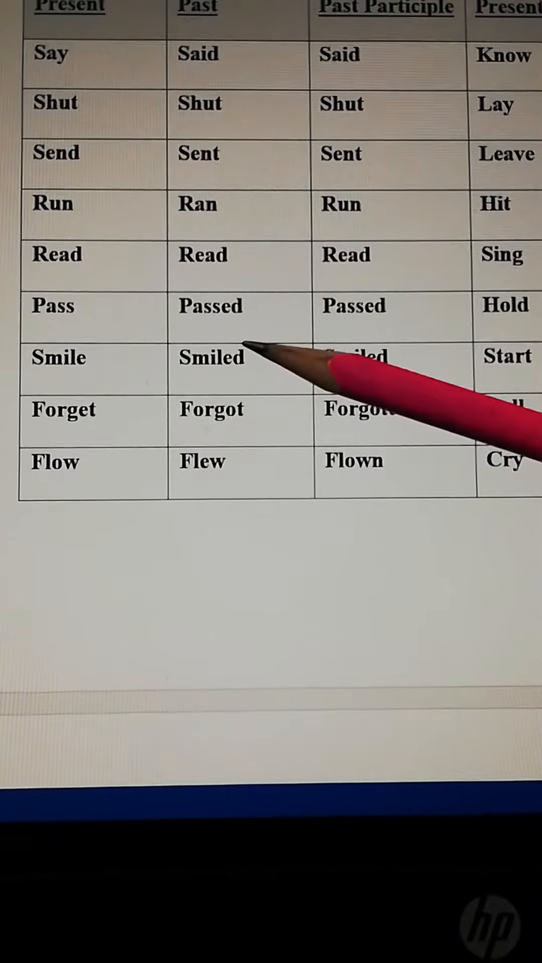
pyautogui.moveTo(129, 421)
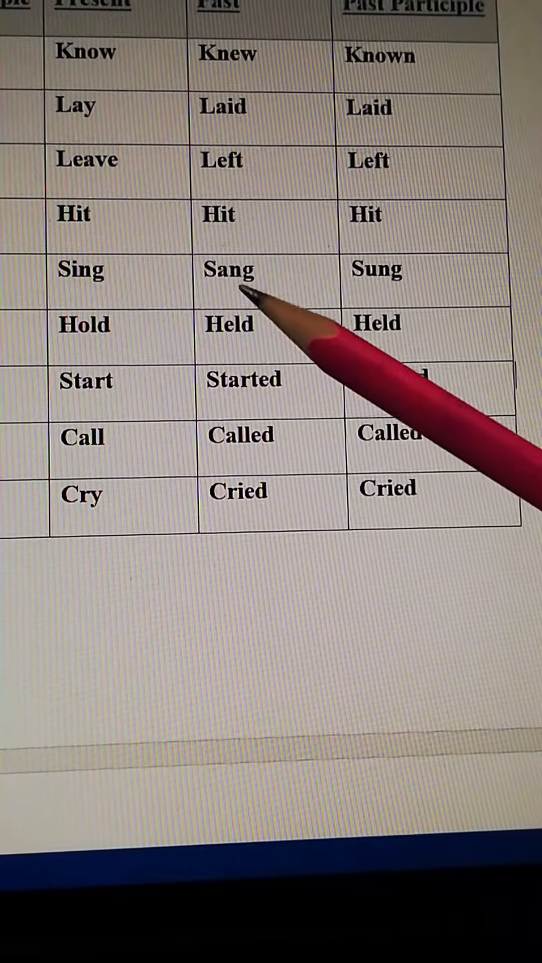
pyautogui.moveTo(307, 270)
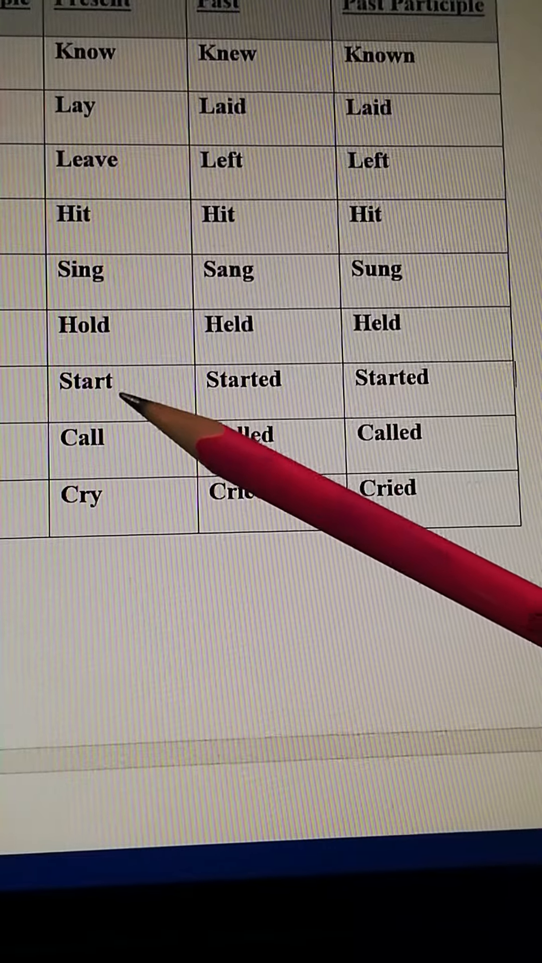
pyautogui.moveTo(289, 403)
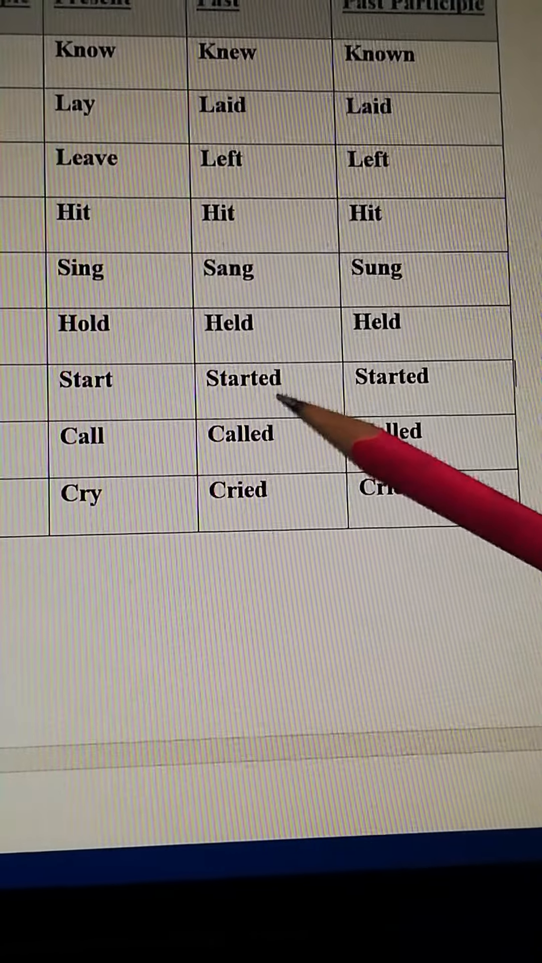
pyautogui.moveTo(92, 497)
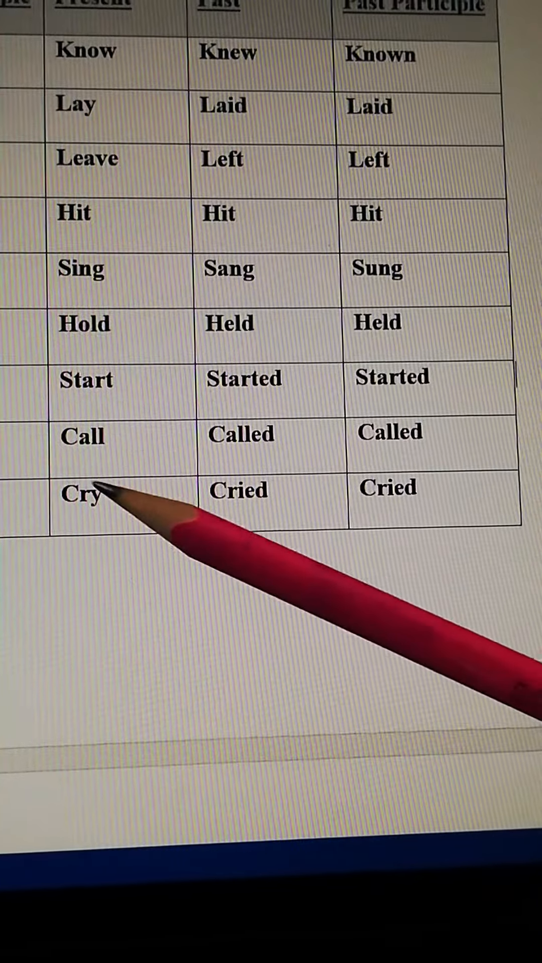